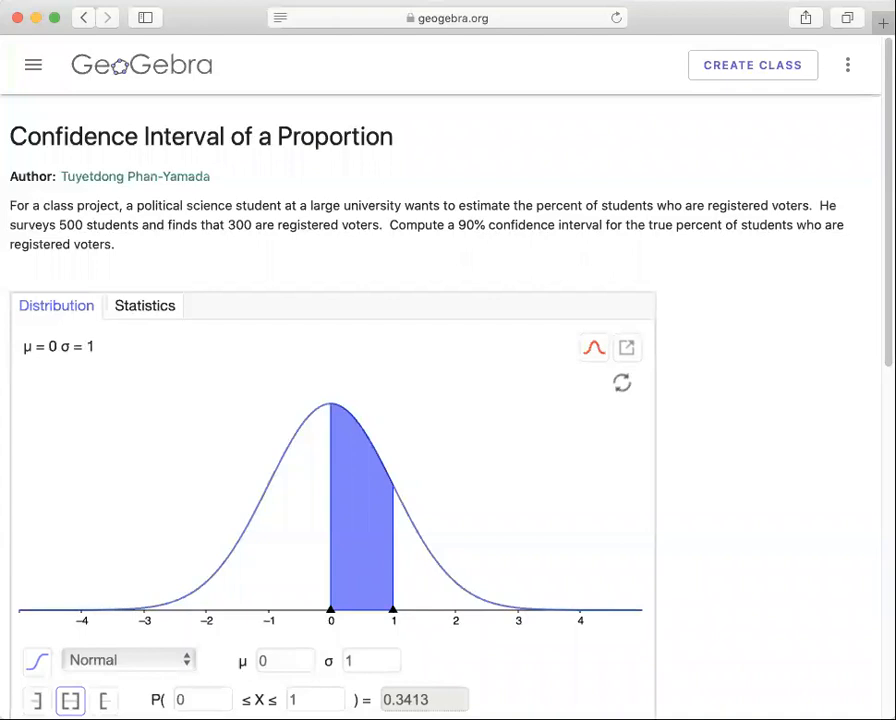
pyautogui.moveTo(818, 188)
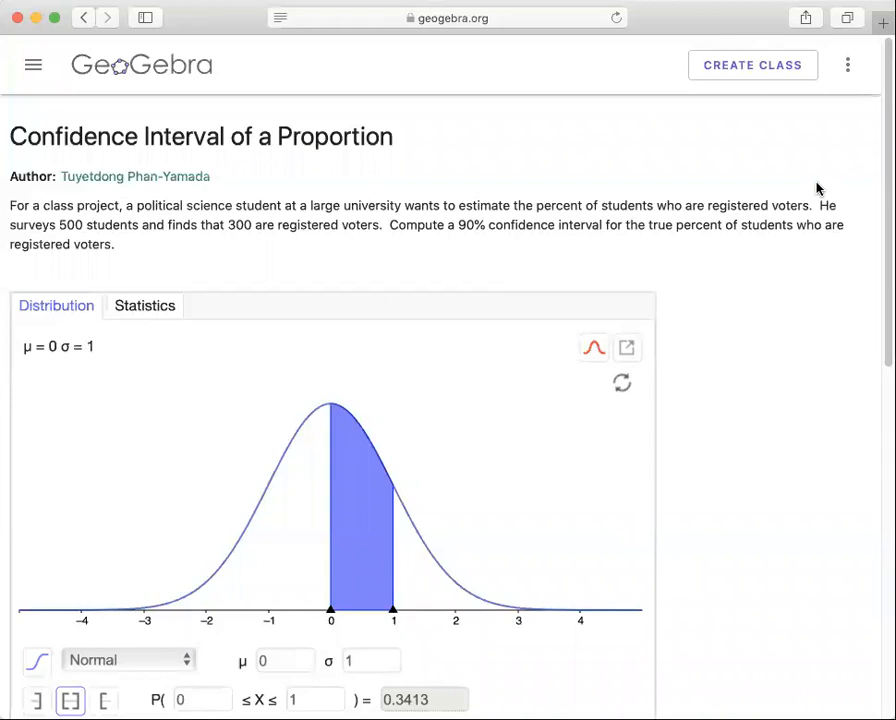
# In the Statistics tab, pick Z Estimate of a Proportion from the test list
pyautogui.scroll(-3)
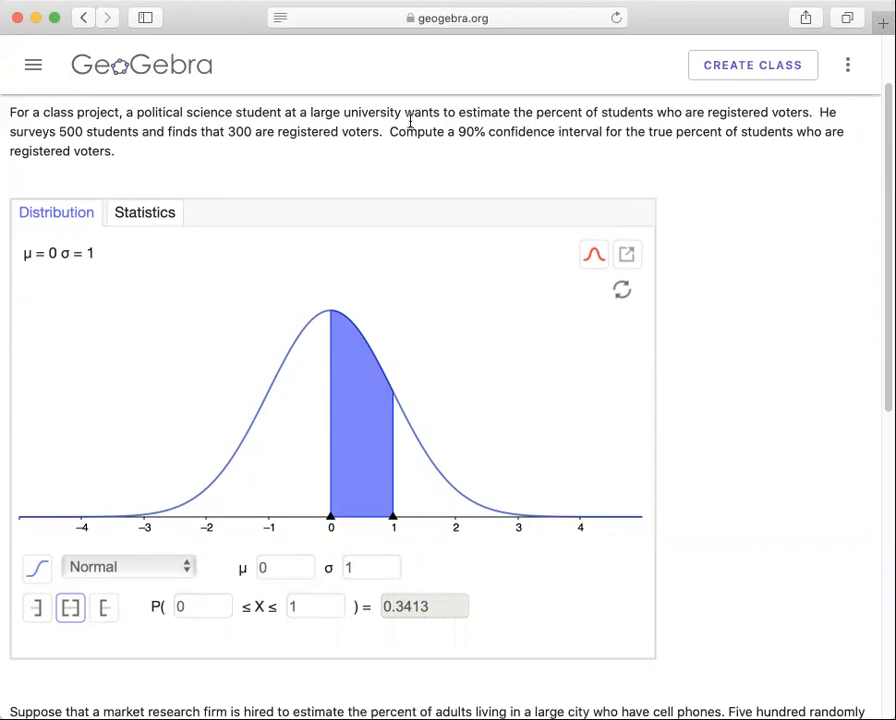
pyautogui.moveTo(421, 40)
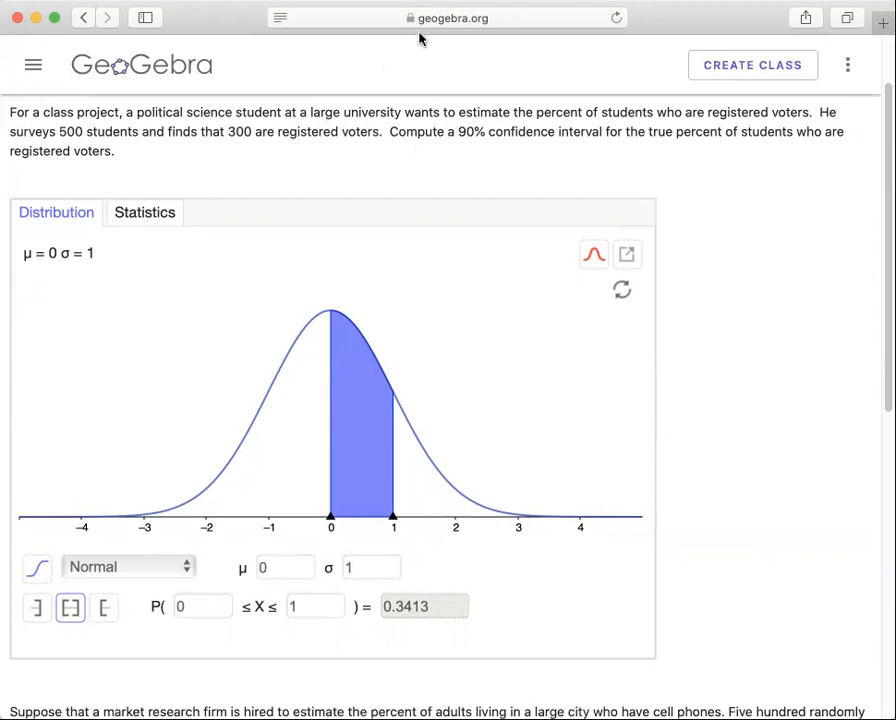
pyautogui.moveTo(434, 76)
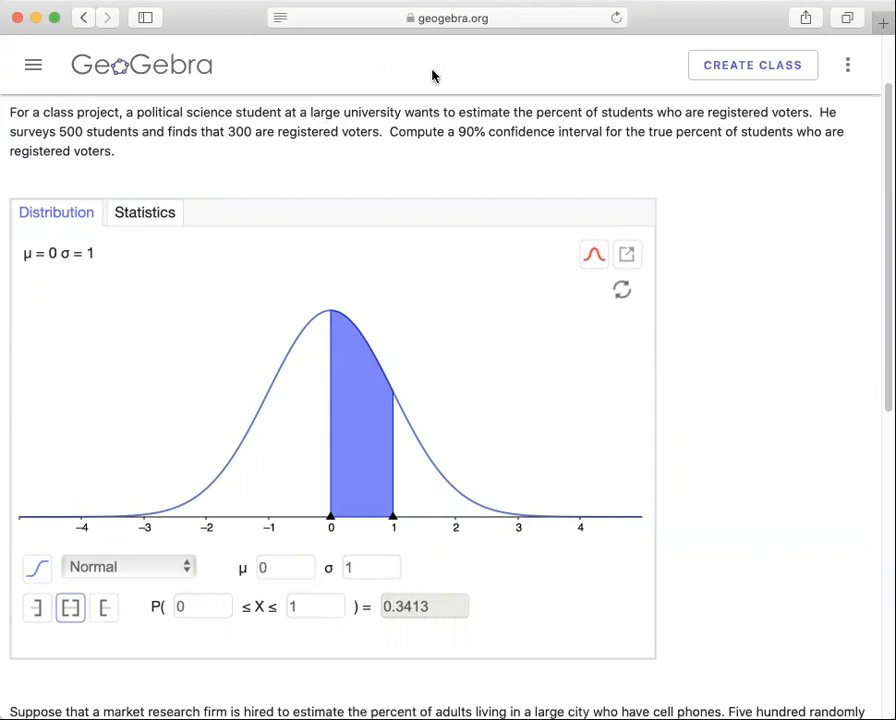
pyautogui.moveTo(250, 165)
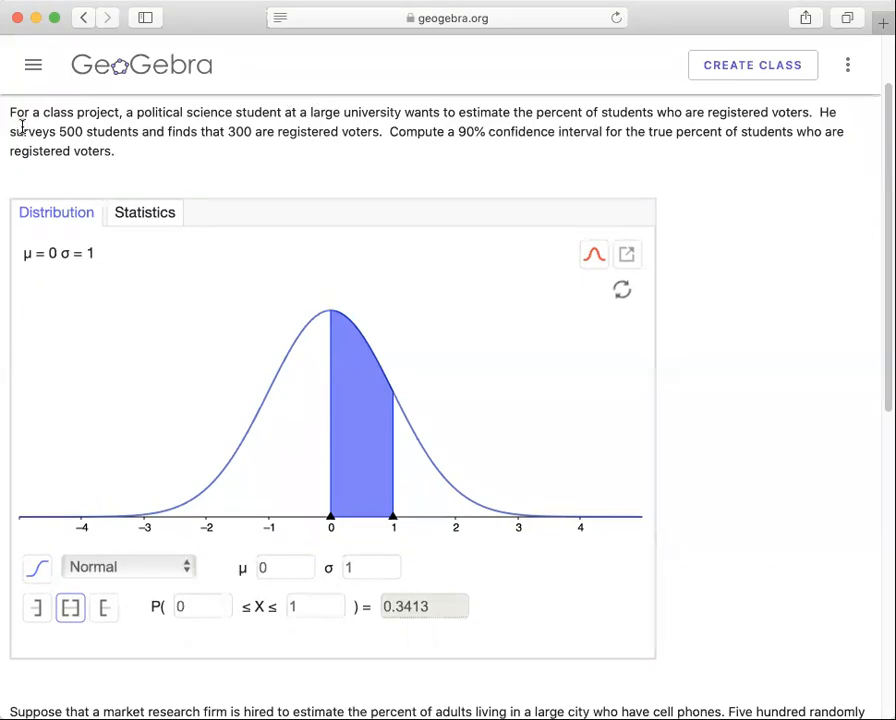
pyautogui.moveTo(201, 118)
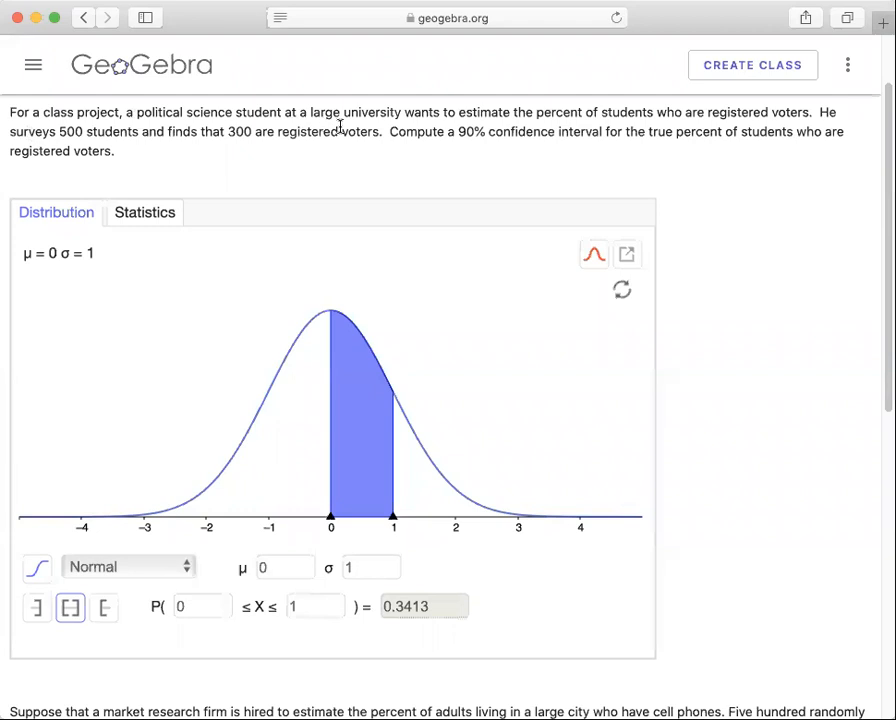
pyautogui.moveTo(455, 128)
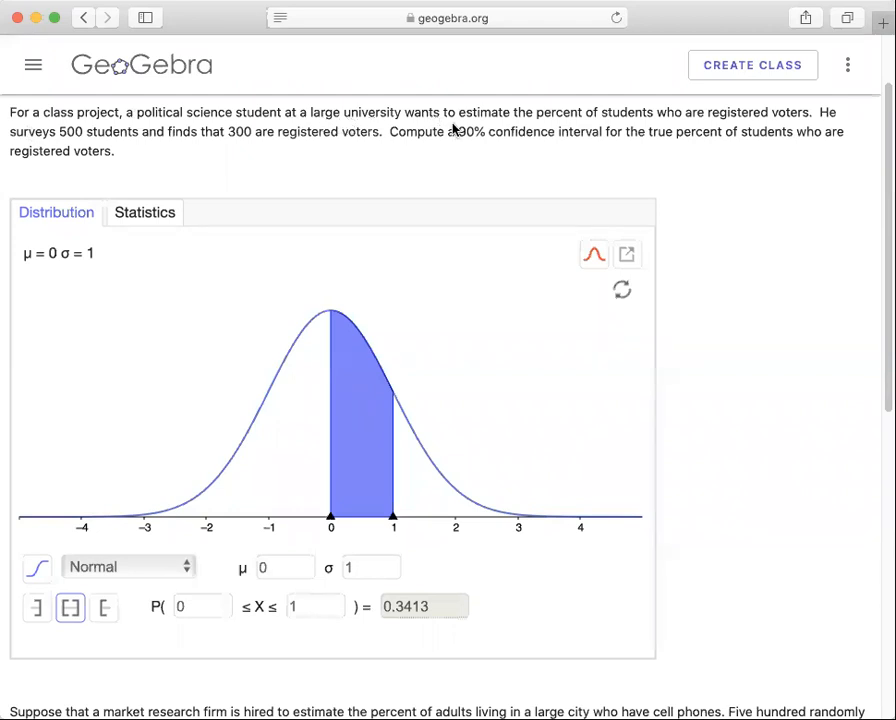
pyautogui.moveTo(645, 125)
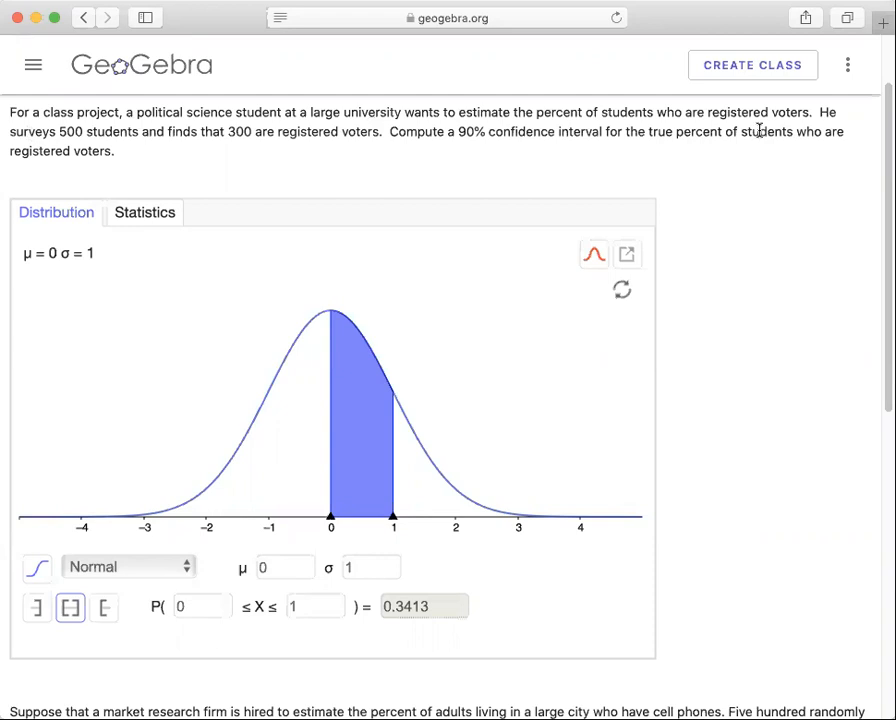
pyautogui.moveTo(744, 187)
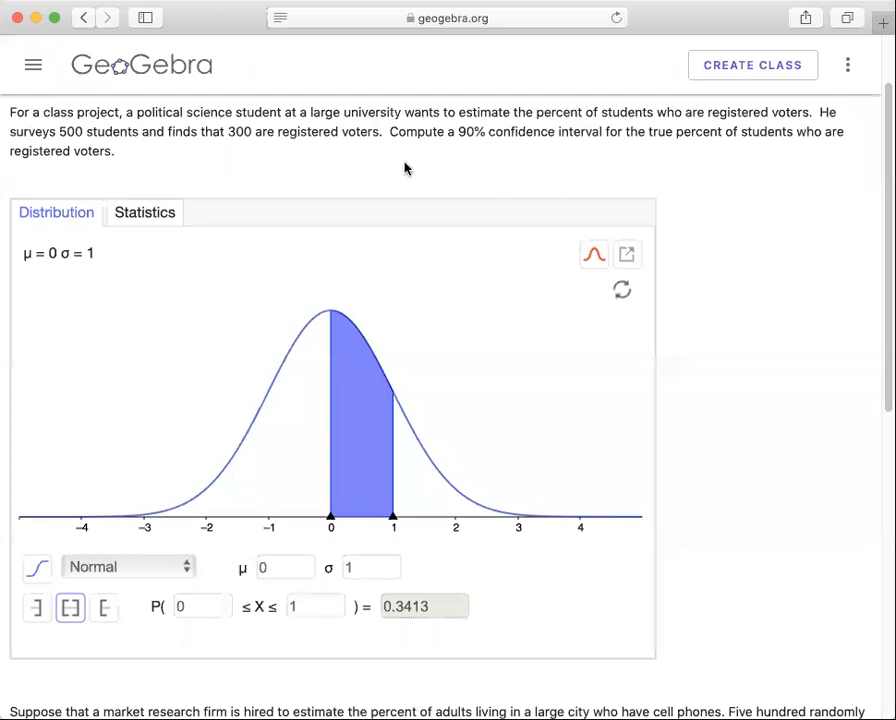
pyautogui.moveTo(480, 153)
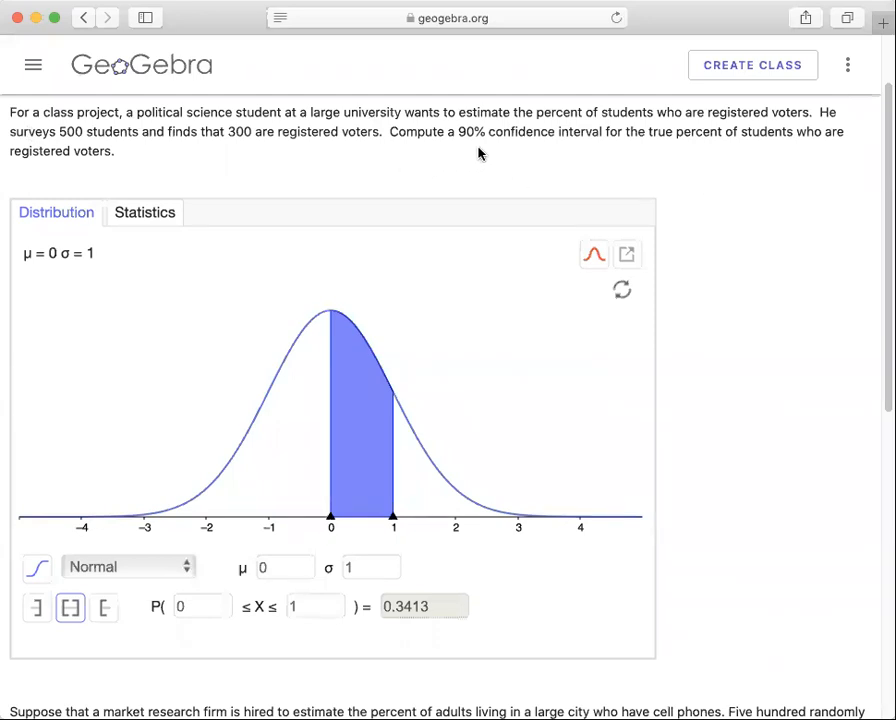
pyautogui.moveTo(667, 157)
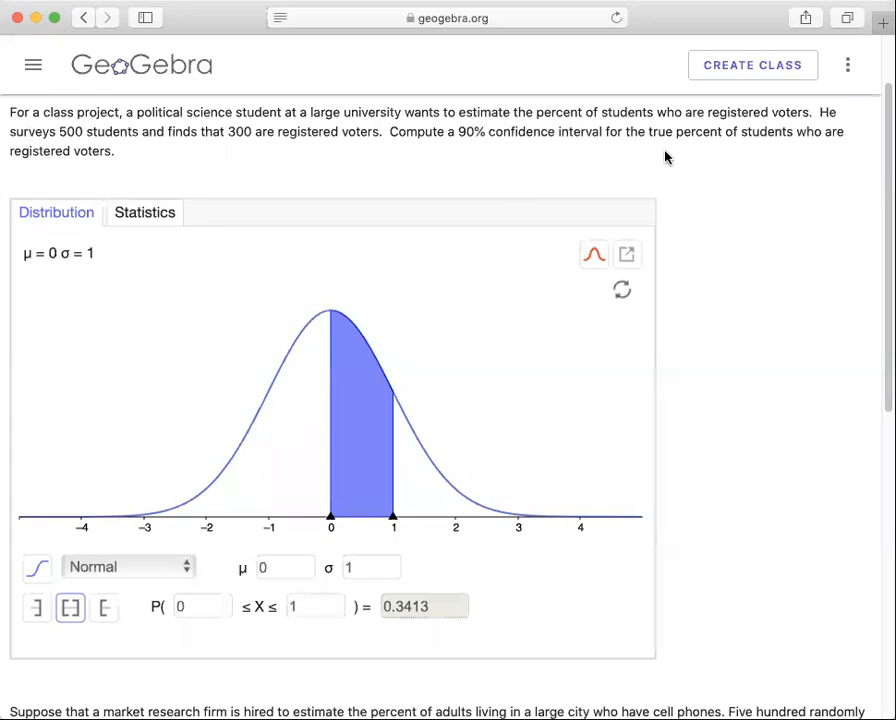
pyautogui.moveTo(712, 155)
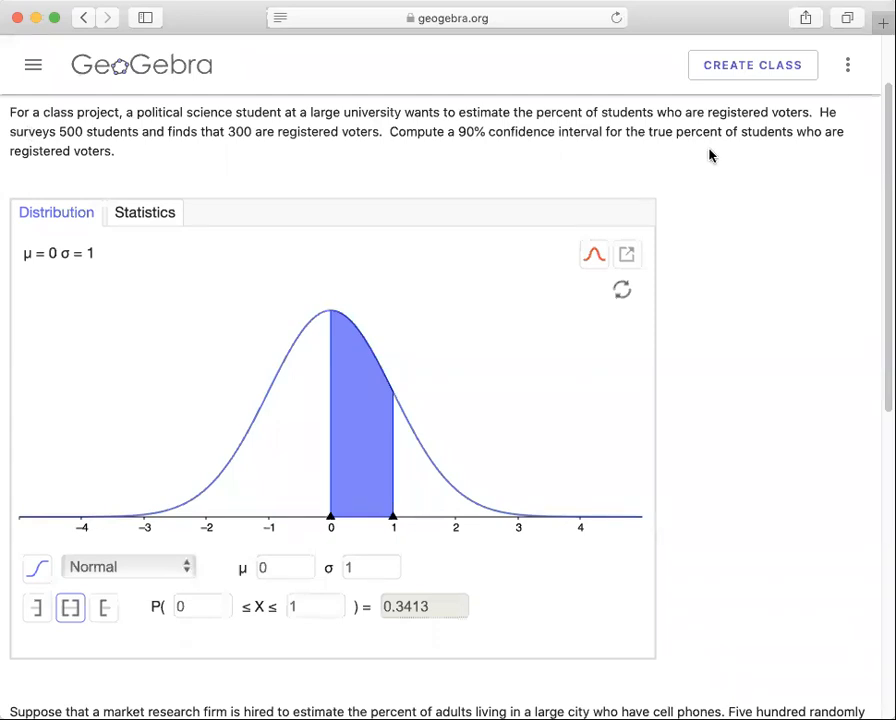
pyautogui.moveTo(782, 151)
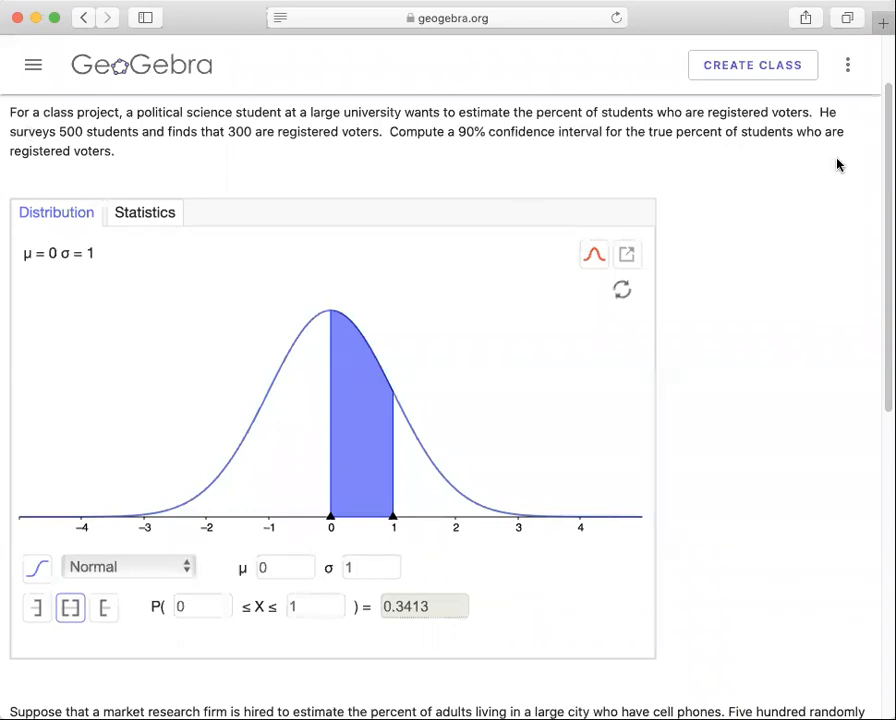
pyautogui.moveTo(689, 176)
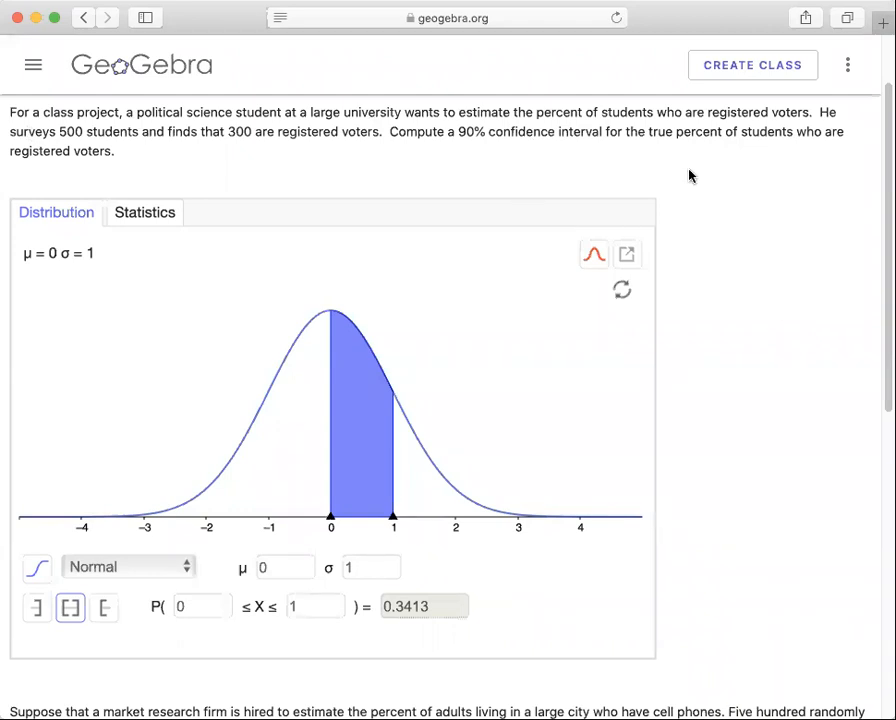
pyautogui.moveTo(716, 363)
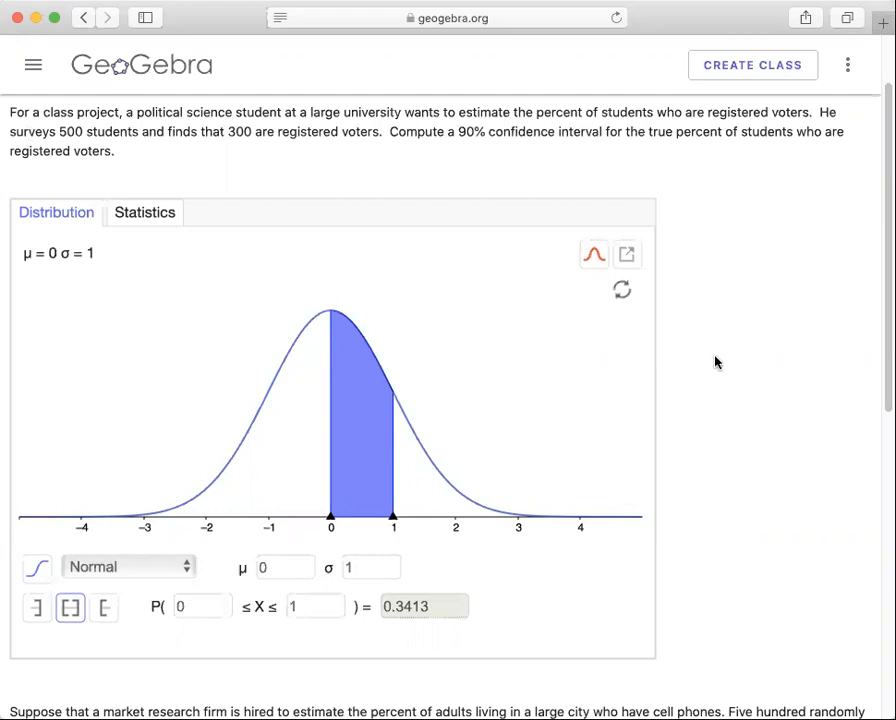
pyautogui.moveTo(206, 237)
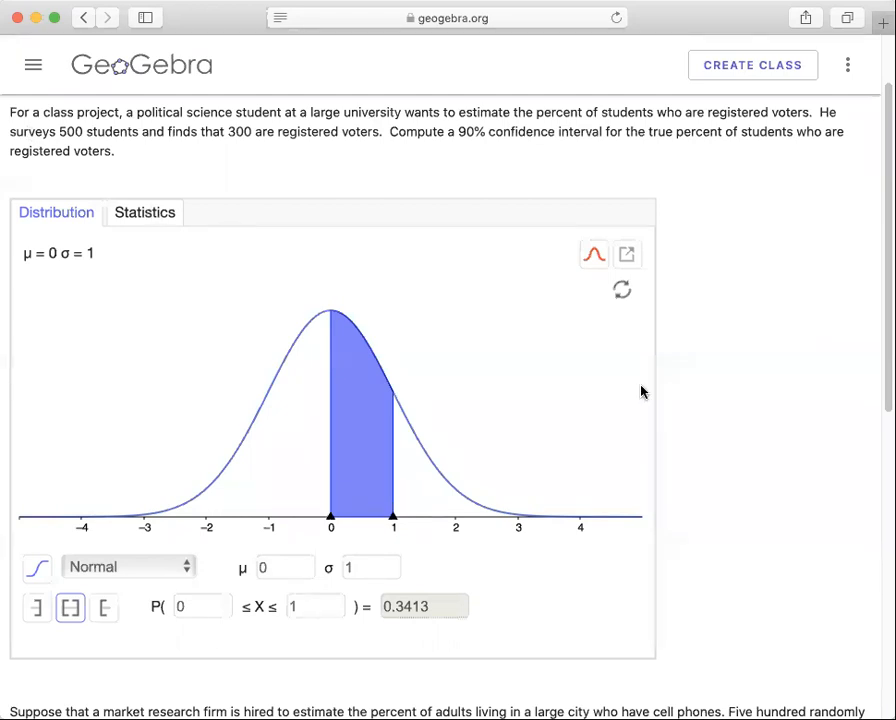
pyautogui.click(144, 212)
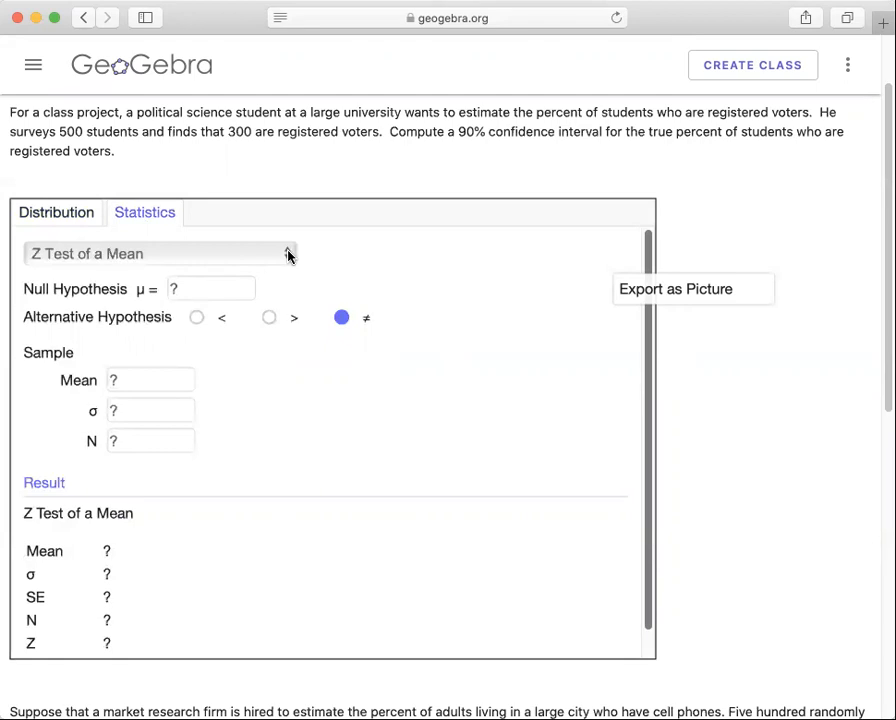
pyautogui.click(160, 253)
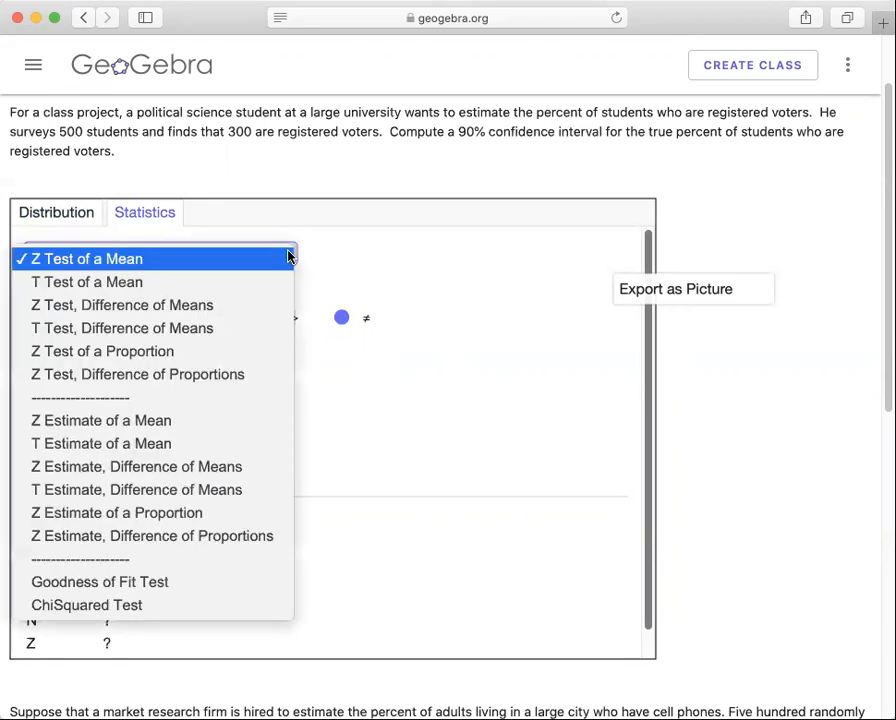
pyautogui.moveTo(183, 517)
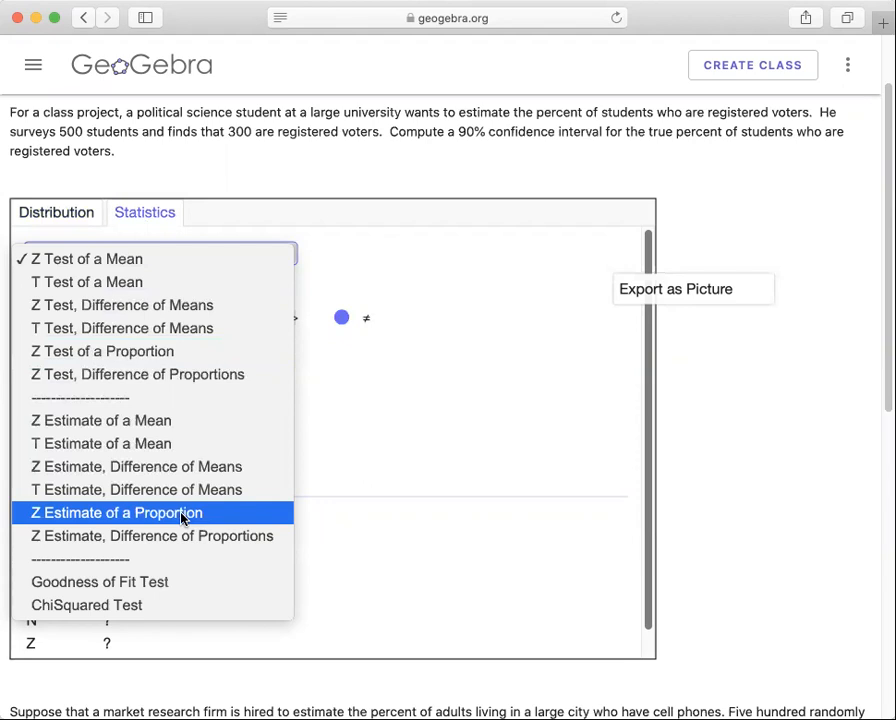
pyautogui.click(116, 512)
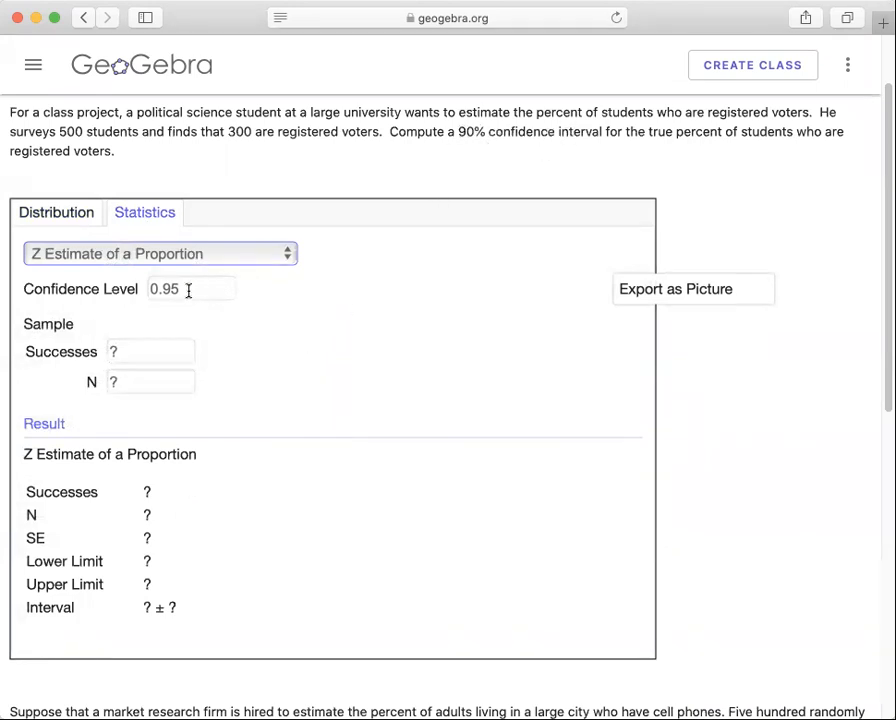
# Enter confidence level 0.9, 300 successes and N = 500, giving limits 0.564 and 0.636
pyautogui.click(190, 289)
pyautogui.write('0.9')
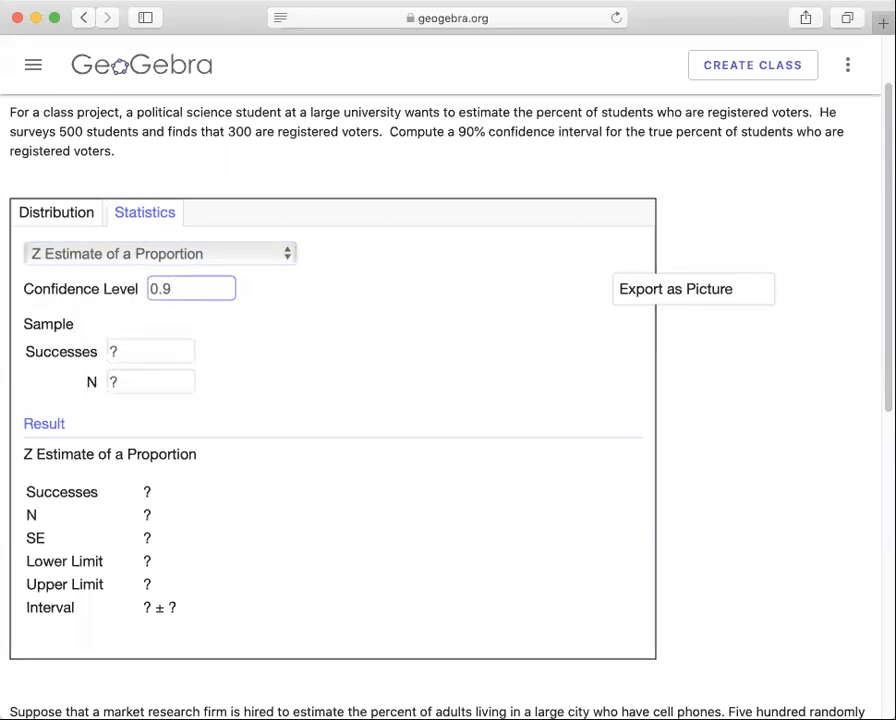
pyautogui.click(190, 288)
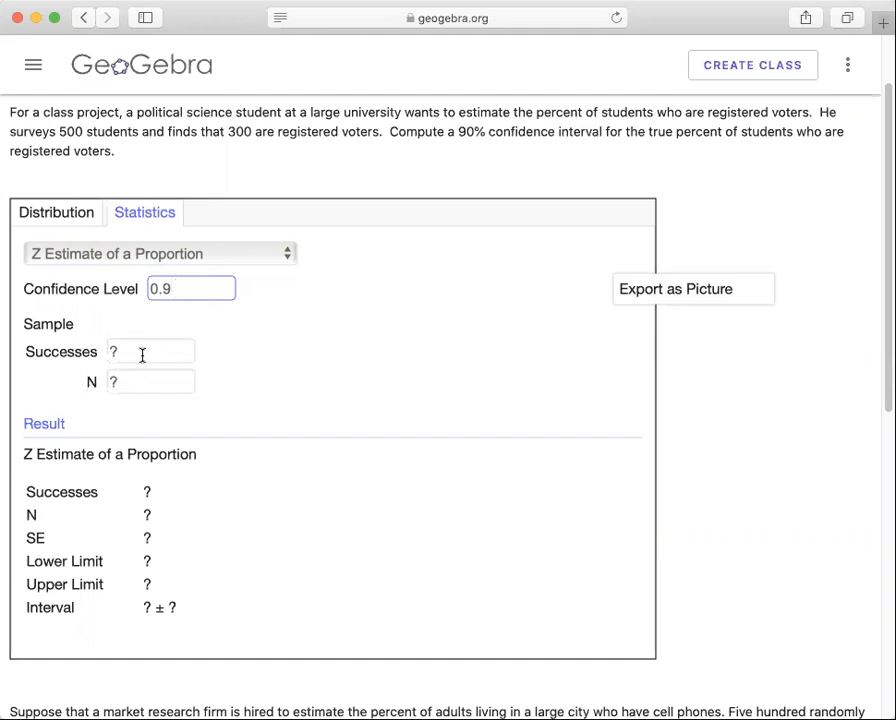
pyautogui.moveTo(170, 347)
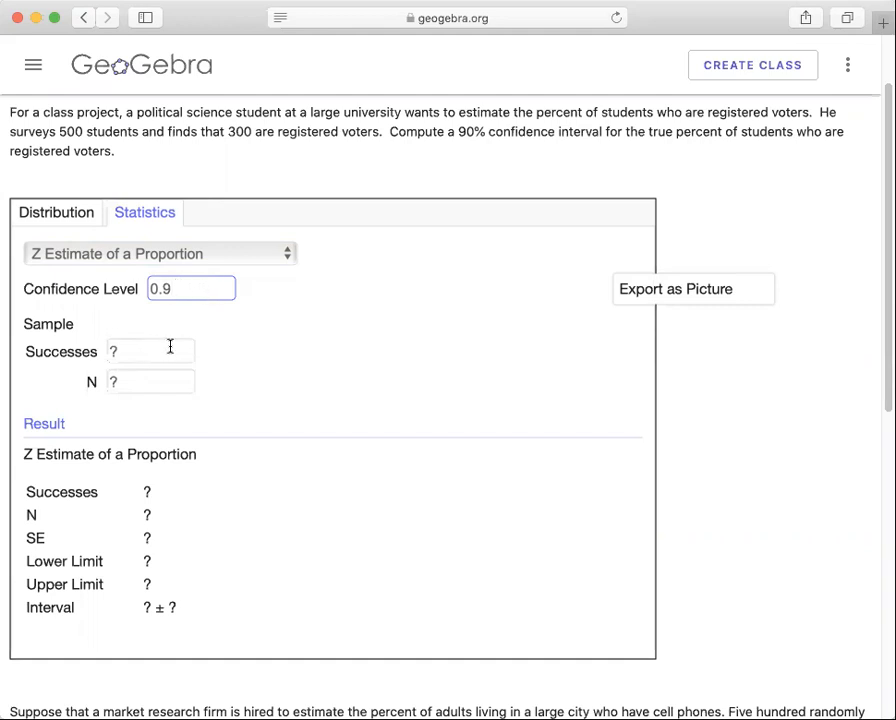
pyautogui.moveTo(338, 127)
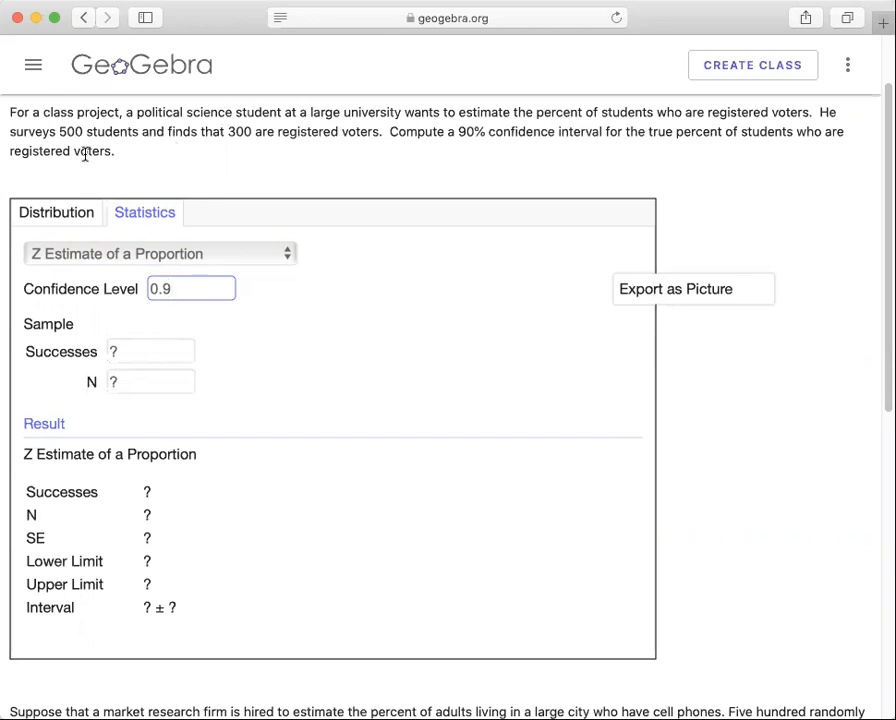
pyautogui.write('500')
pyautogui.click(150, 351)
pyautogui.write('300')
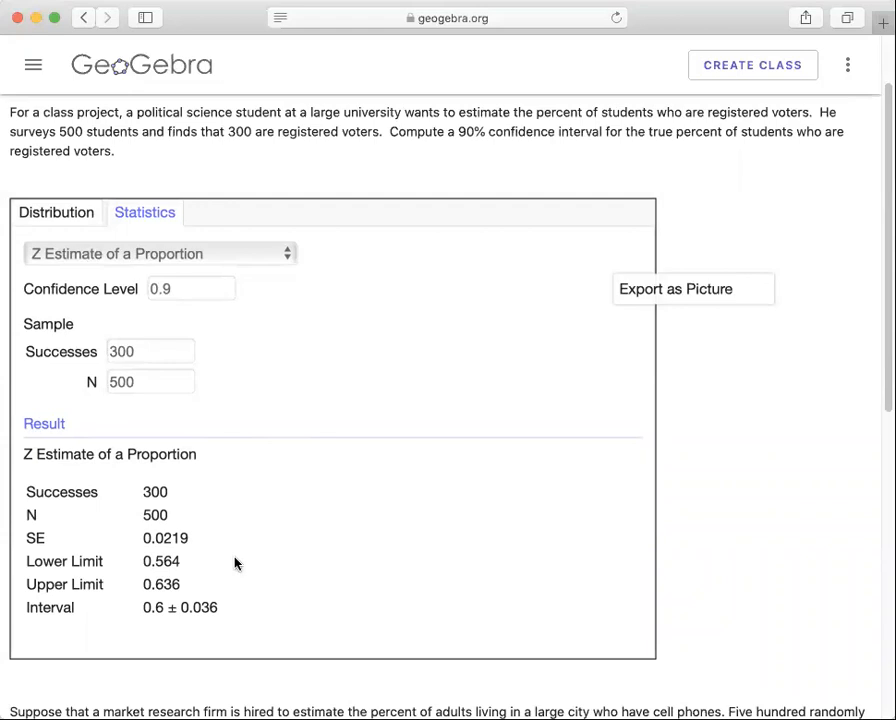
pyautogui.click(150, 351)
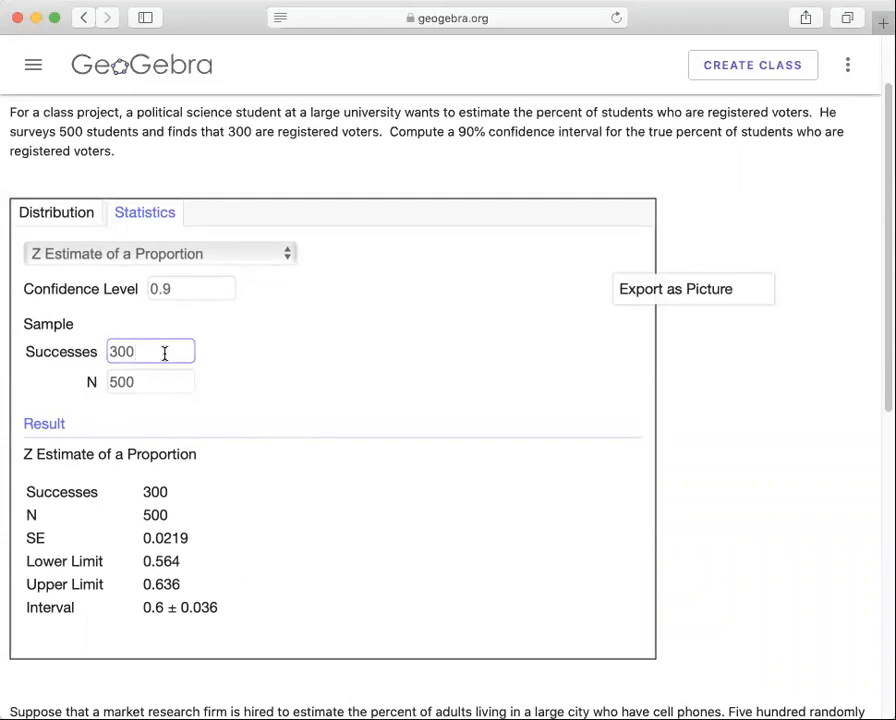
pyautogui.moveTo(303, 498)
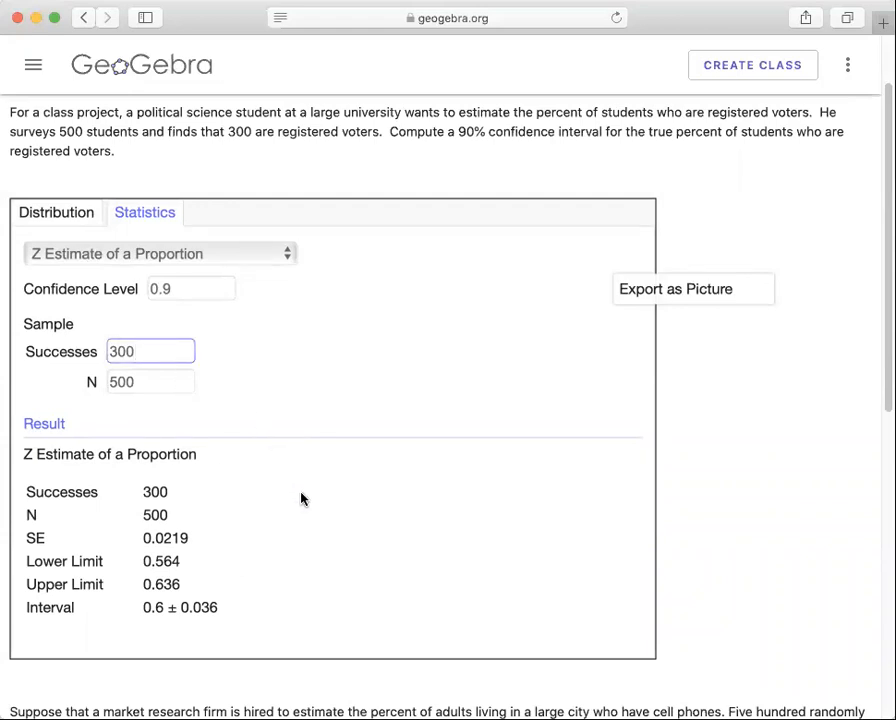
pyautogui.moveTo(249, 547)
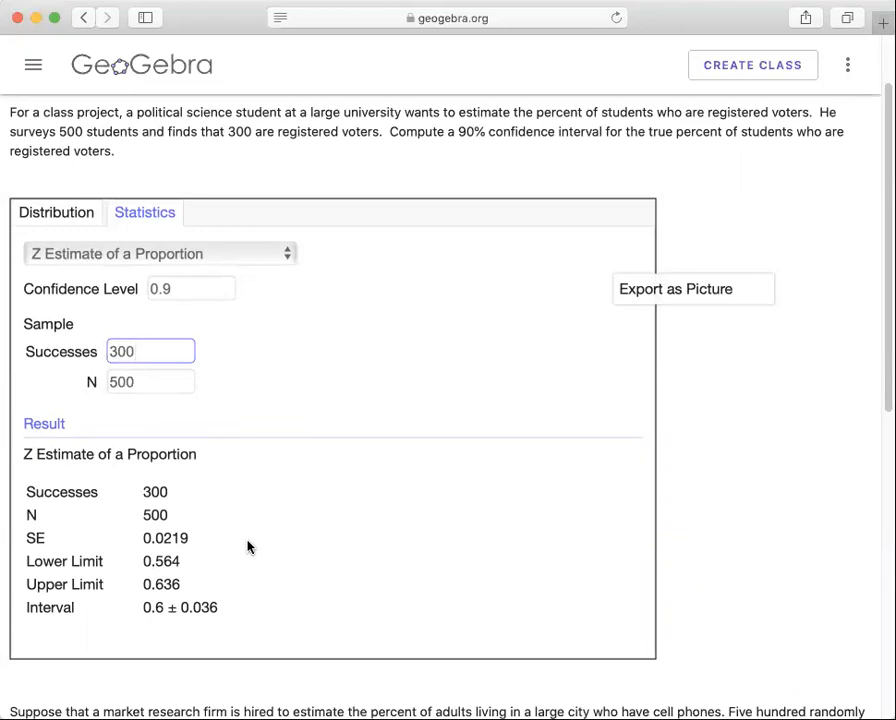
pyautogui.moveTo(180, 518)
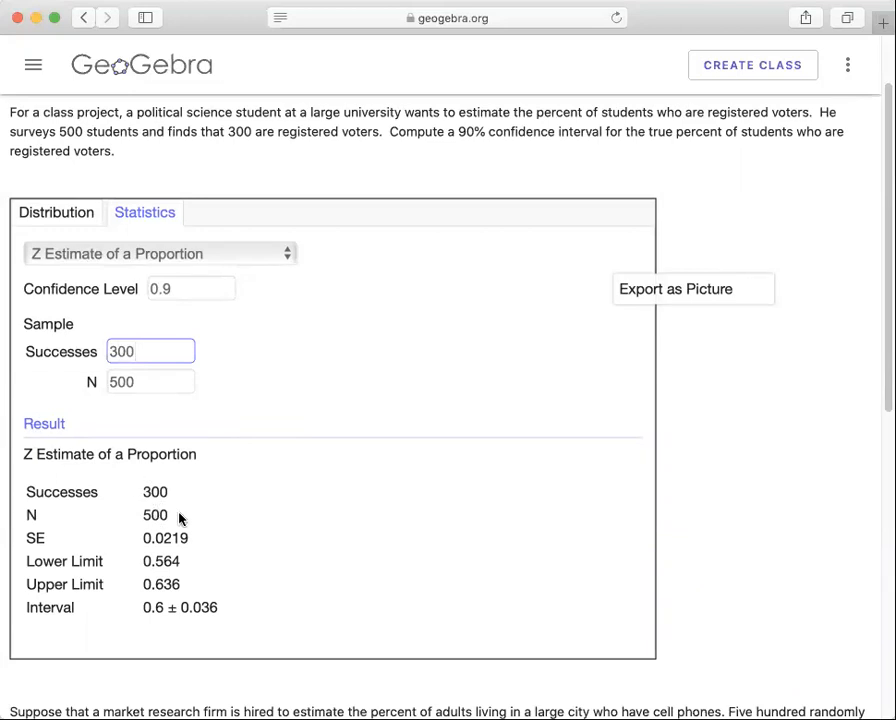
pyautogui.moveTo(149, 538)
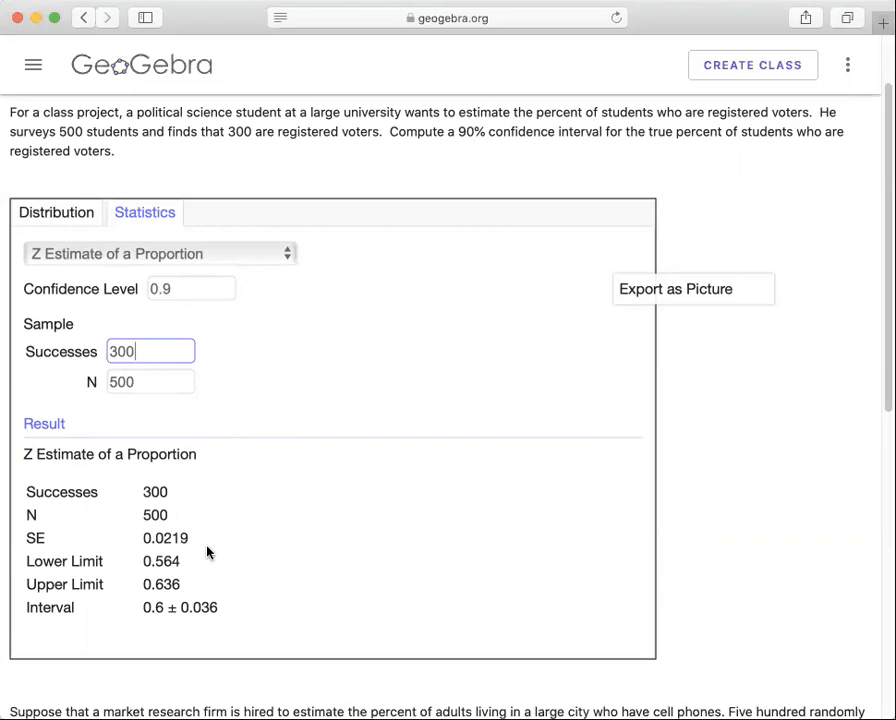
pyautogui.moveTo(162, 566)
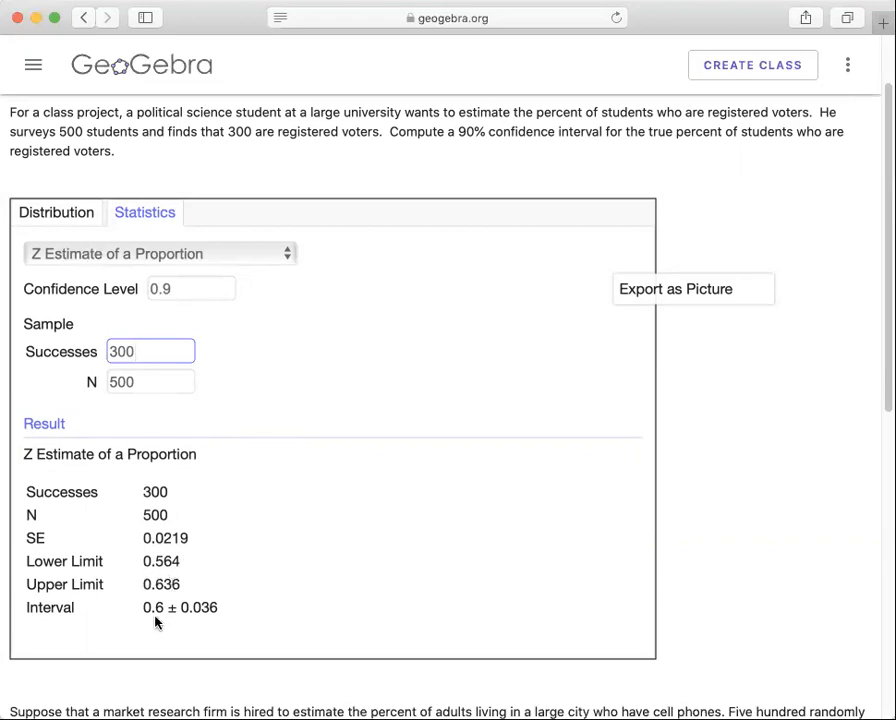
pyautogui.moveTo(143, 614)
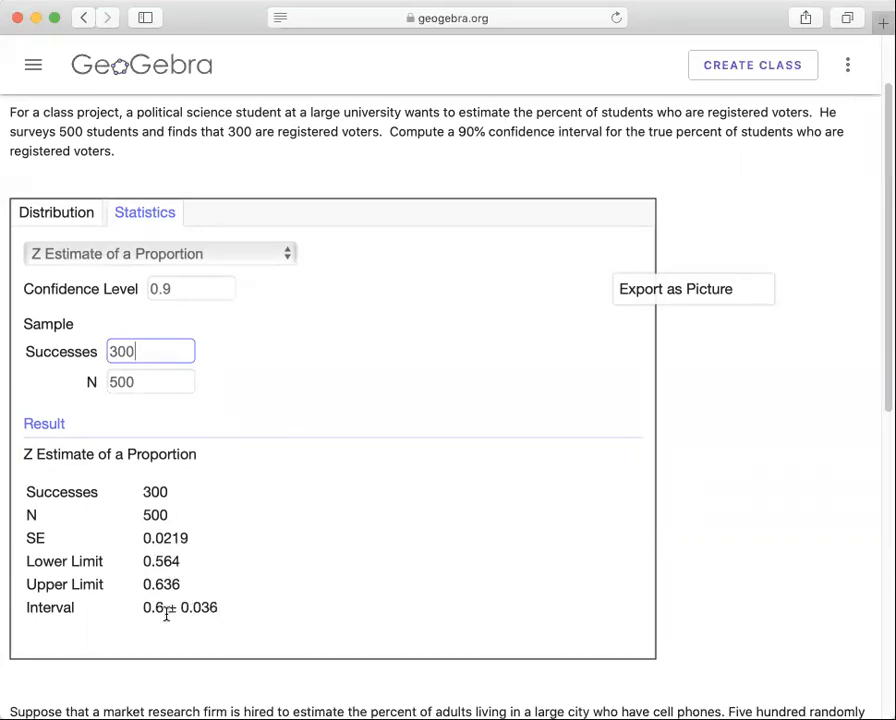
pyautogui.moveTo(208, 592)
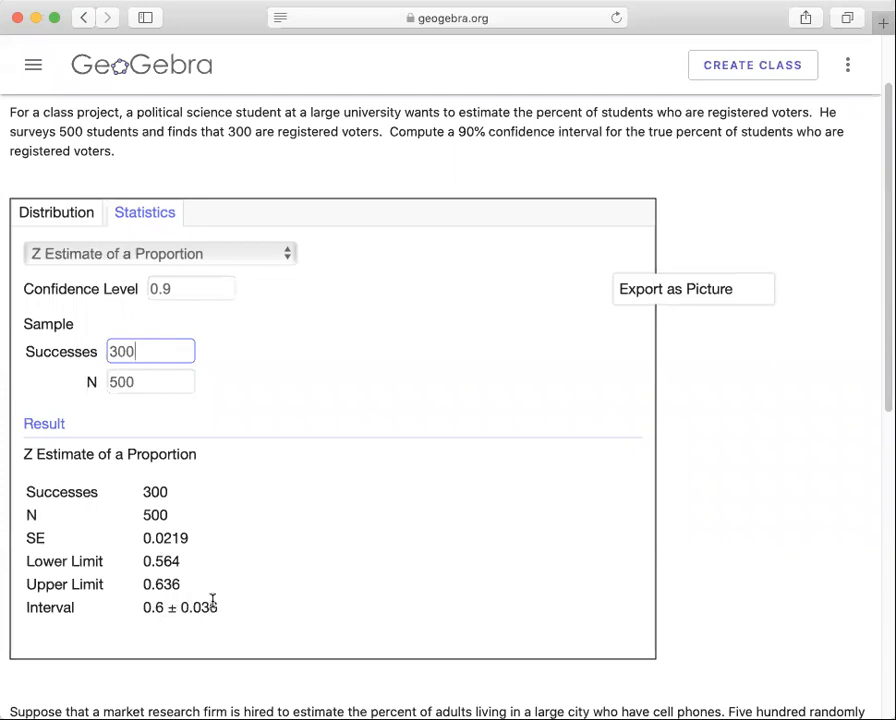
pyautogui.moveTo(175, 616)
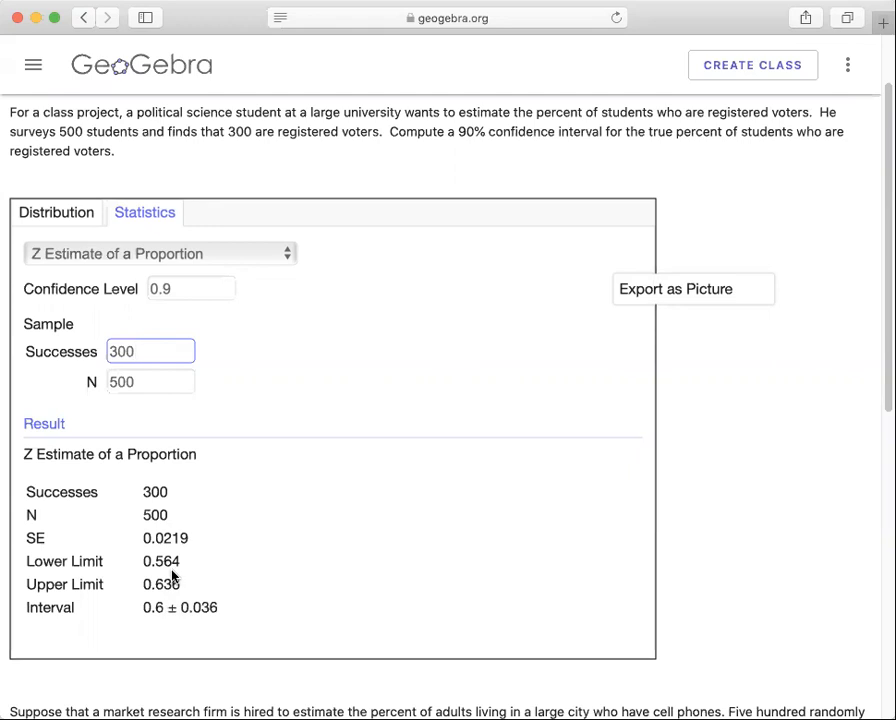
pyautogui.moveTo(199, 568)
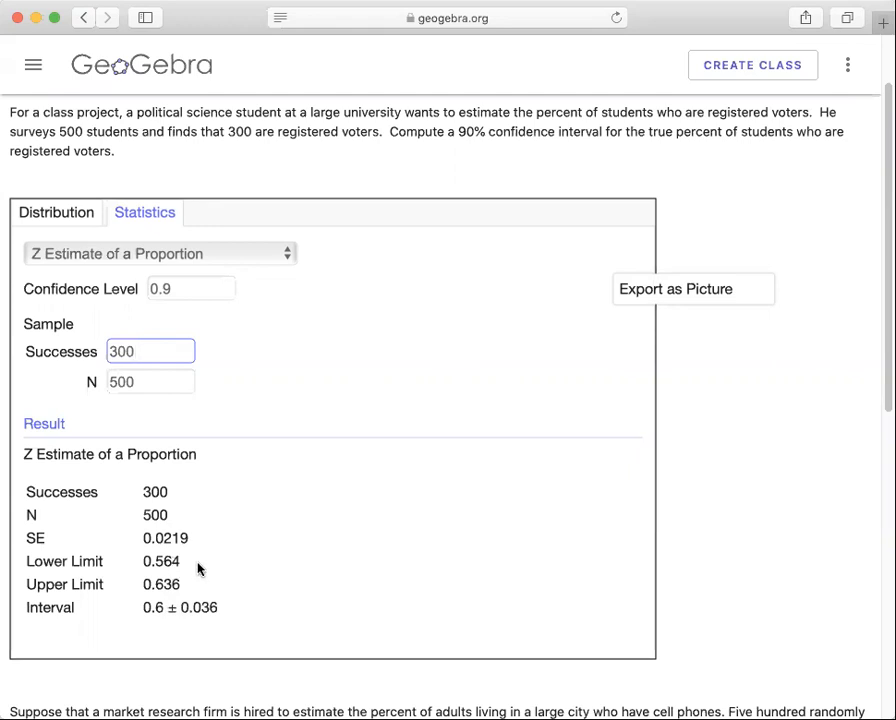
pyautogui.click(150, 350)
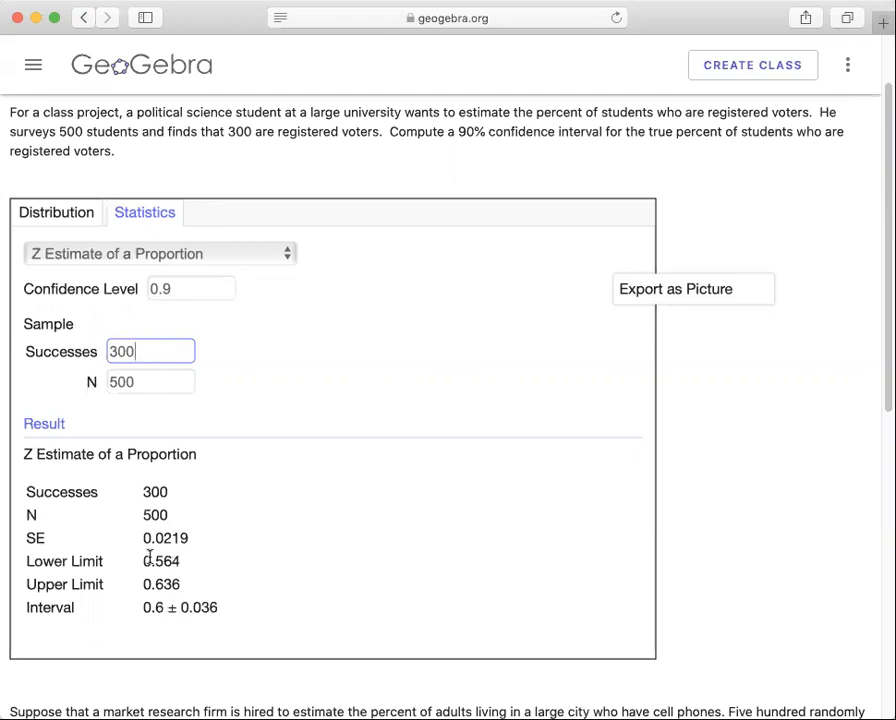
pyautogui.moveTo(146, 579)
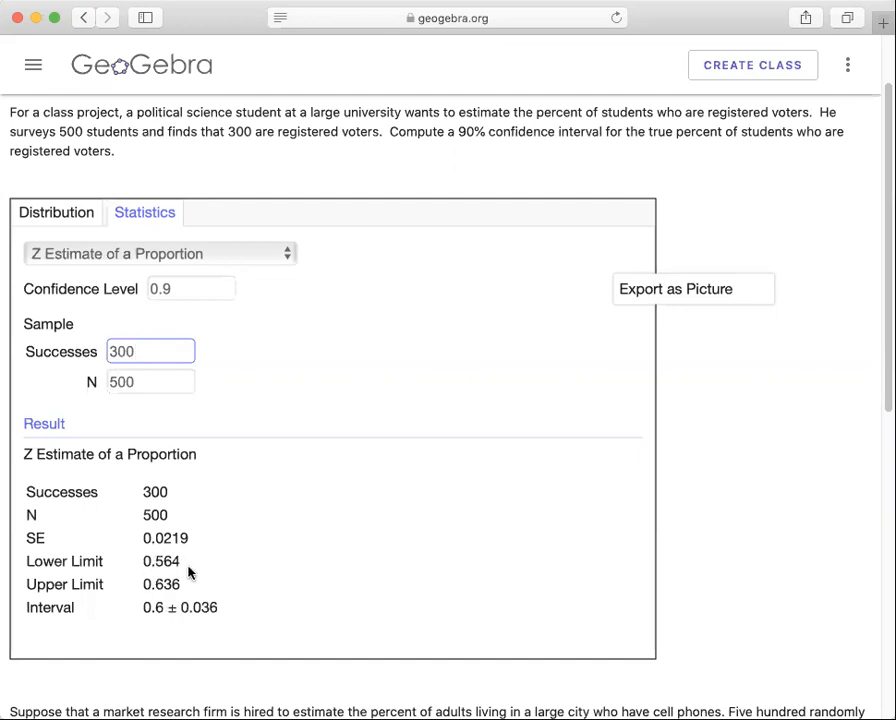
pyautogui.click(150, 351)
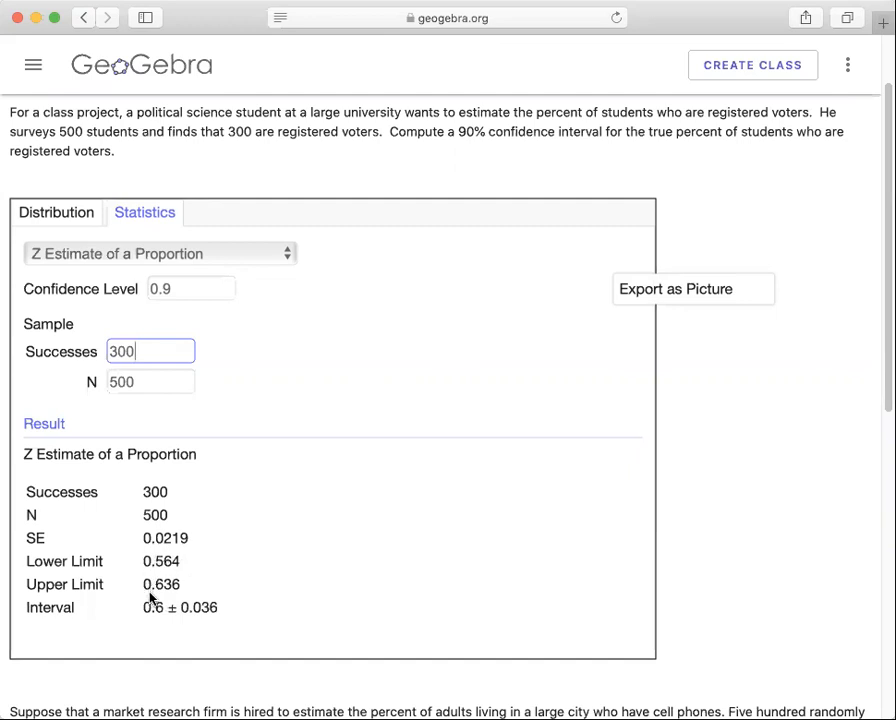
pyautogui.moveTo(146, 592)
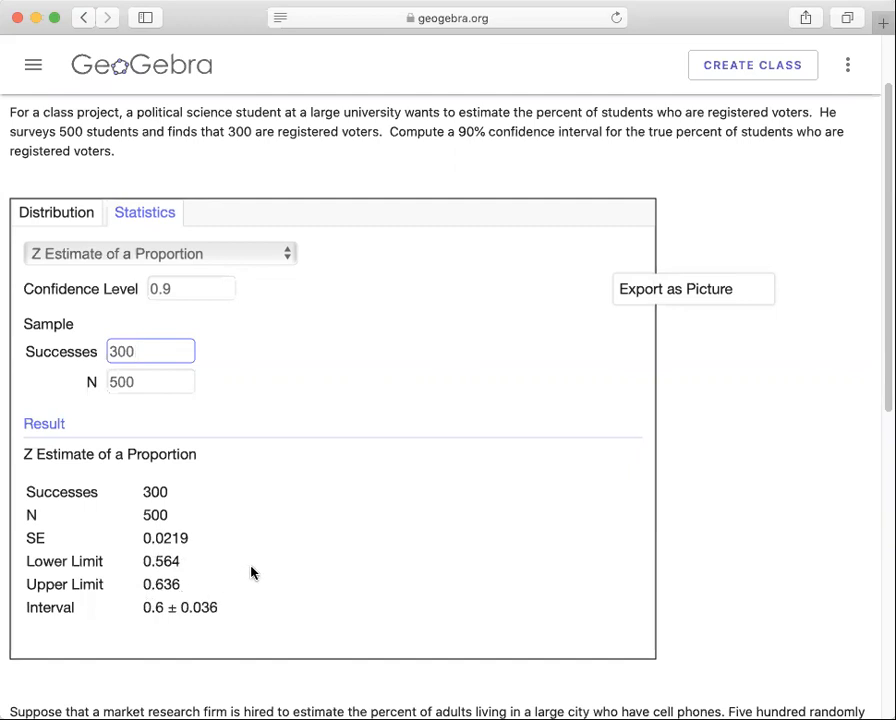
pyautogui.click(150, 350)
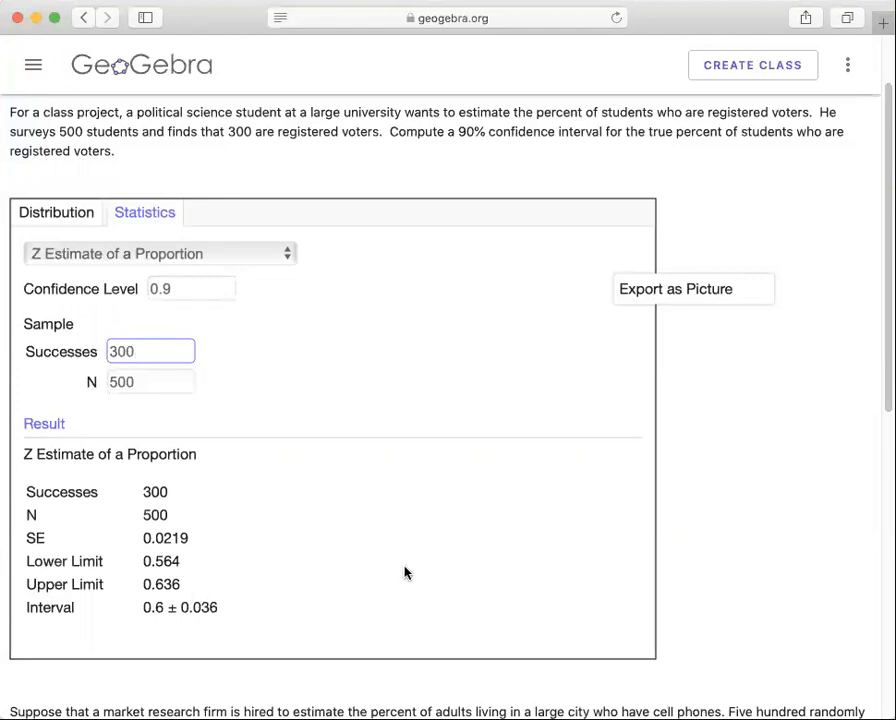
pyautogui.moveTo(688, 582)
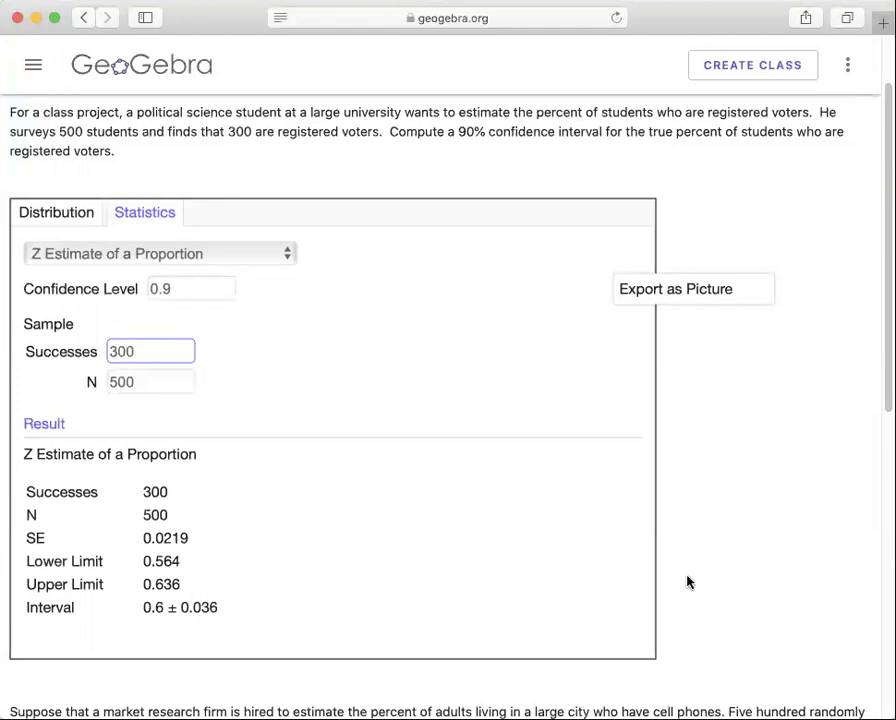
# Scroll down to the next problem: 421 of 500 adults own cell phones, 95% confidence
pyautogui.scroll(-3)
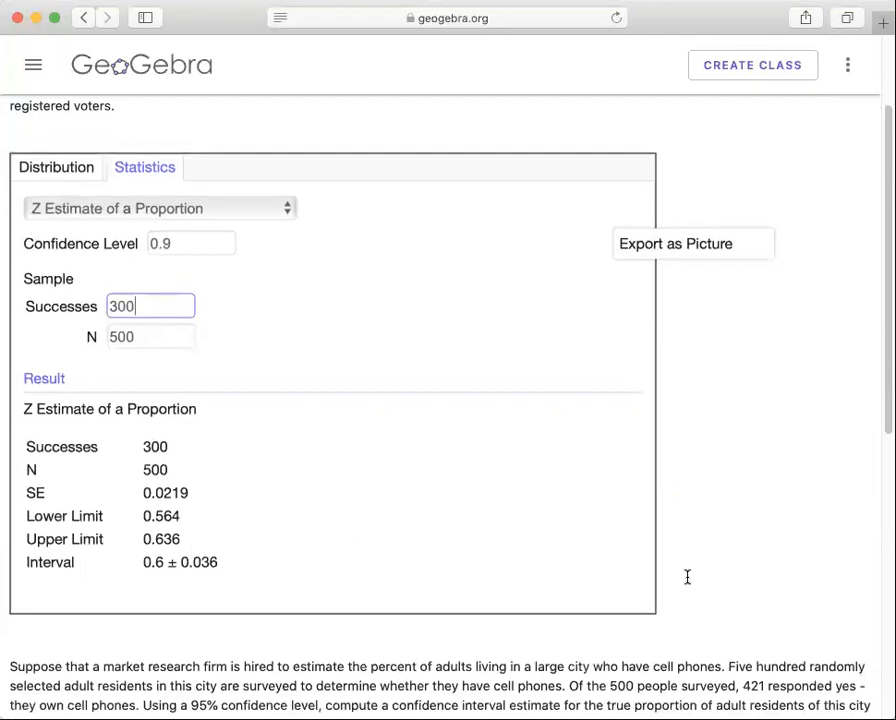
pyautogui.scroll(-3)
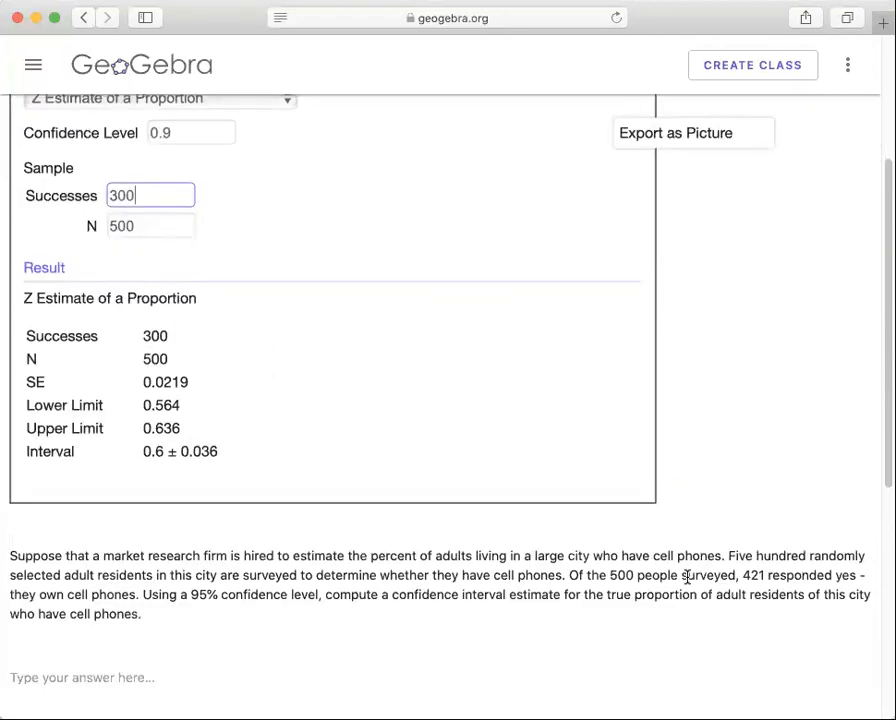